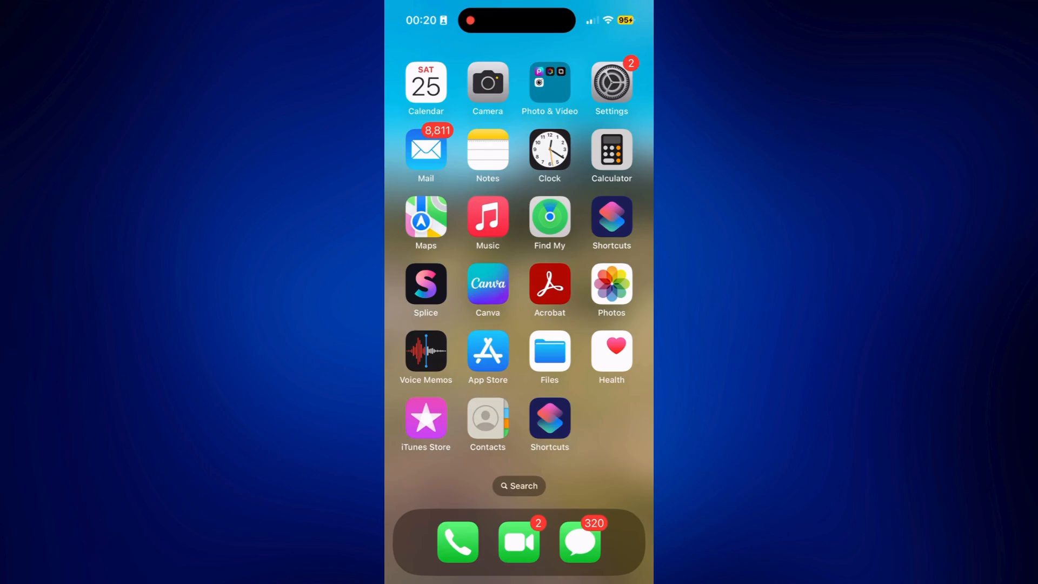
# Step: Launch the Contacts app from the Home Screen to see the alphabetical contact list
pyautogui.moveTo(502, 380); pyautogui.dragTo(430, 453)
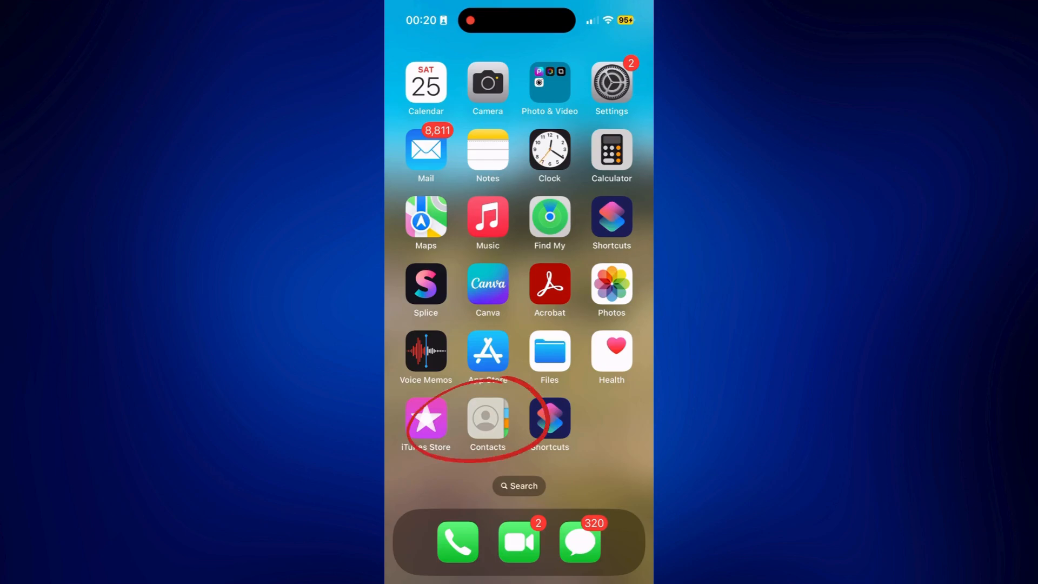
pyautogui.click(488, 418)
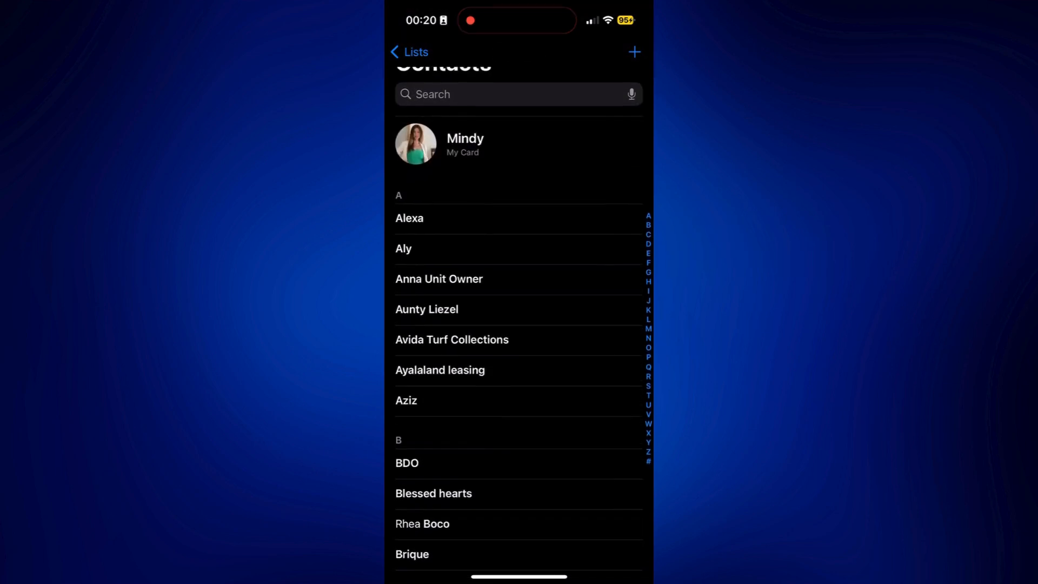
pyautogui.scroll(-3)
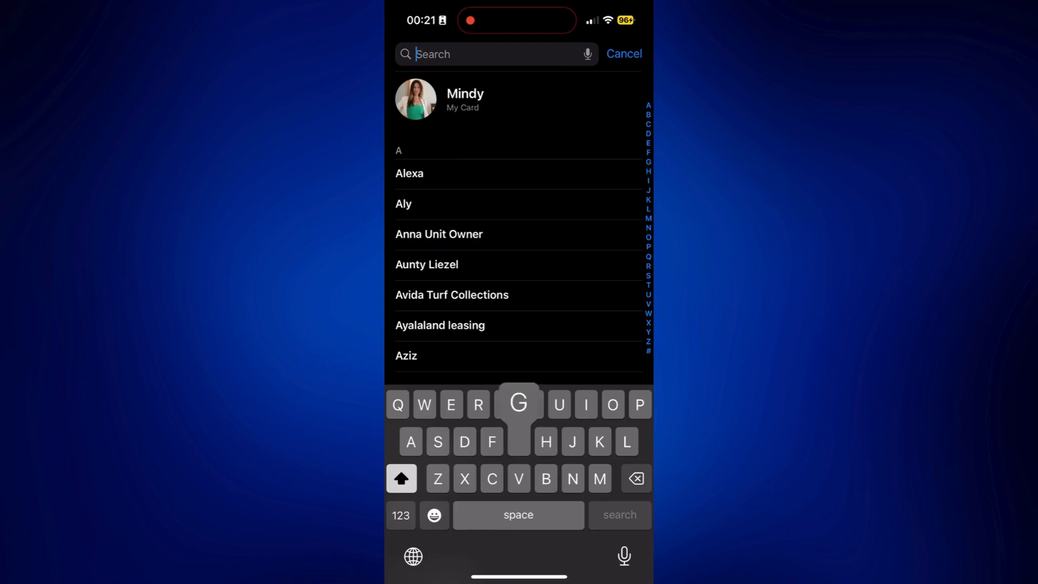
pyautogui.write('Grab')
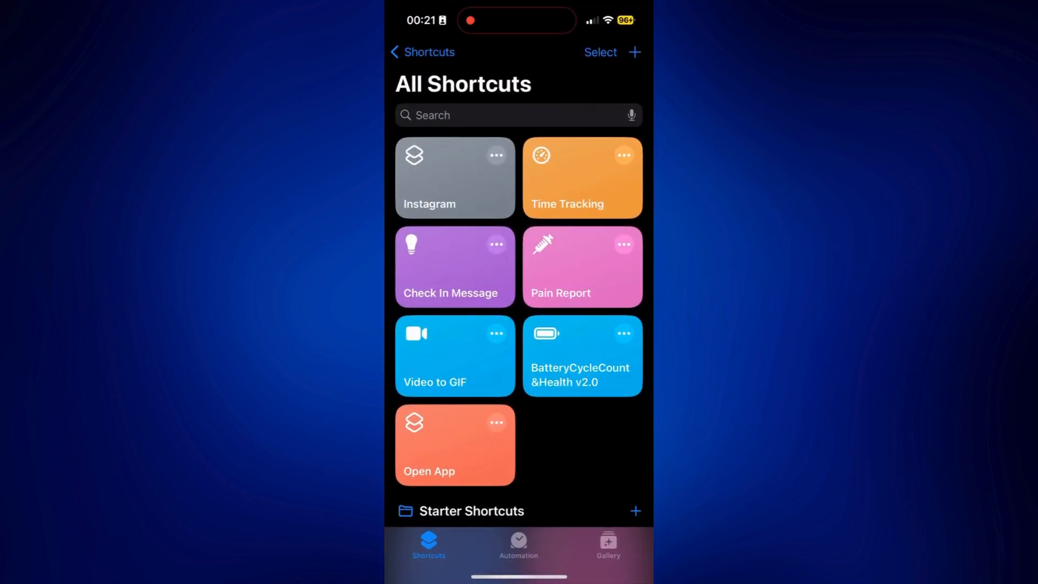
# Step: Create a new empty shortcut and begin adding its first action
pyautogui.click(634, 52)
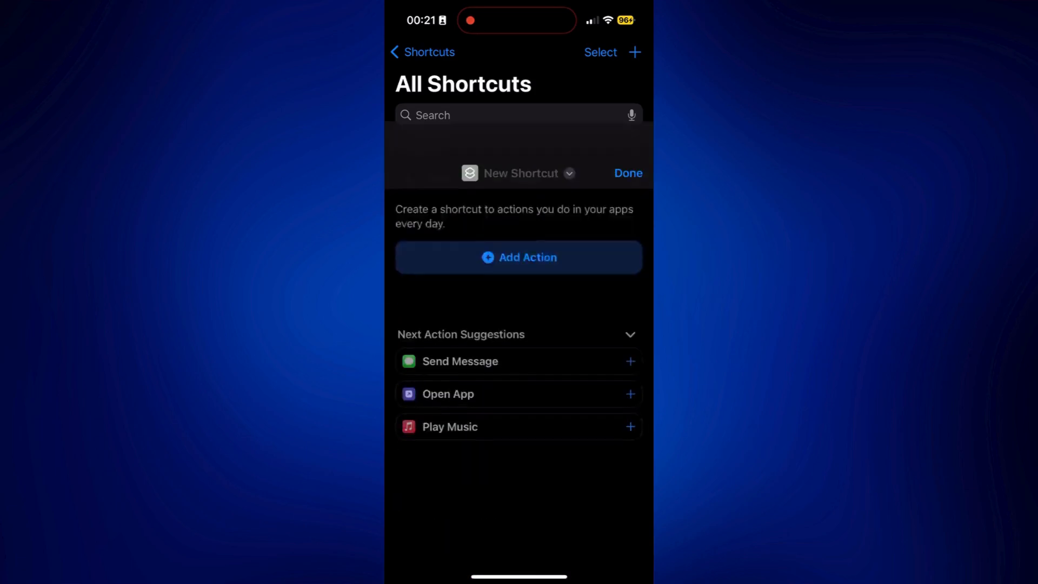
pyautogui.click(518, 257)
pyautogui.write('Contac')
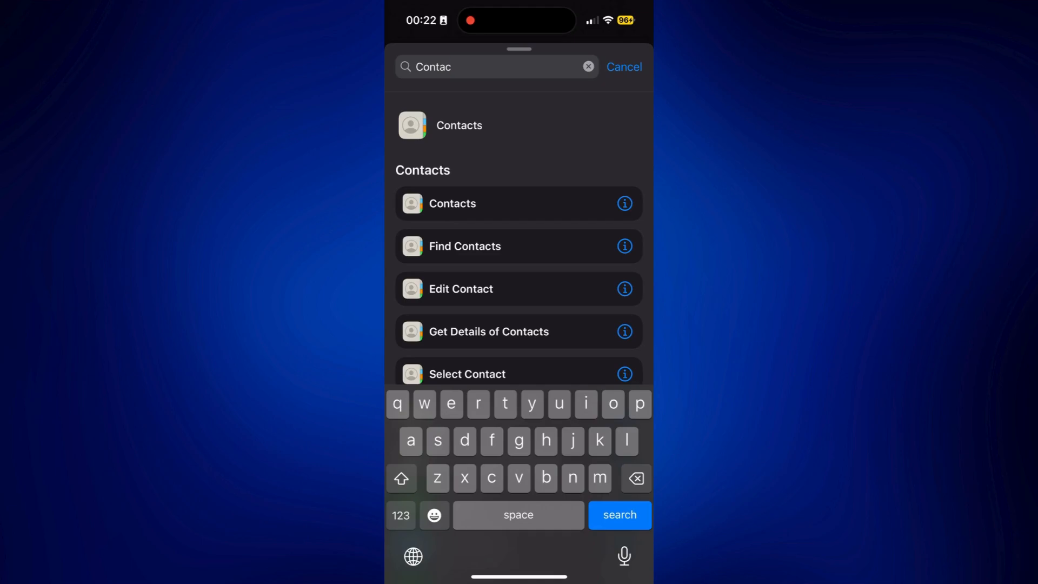
# Step: Add Find Contacts sorted by Creation Date, Latest First, with Limit switched on
pyautogui.click(464, 245)
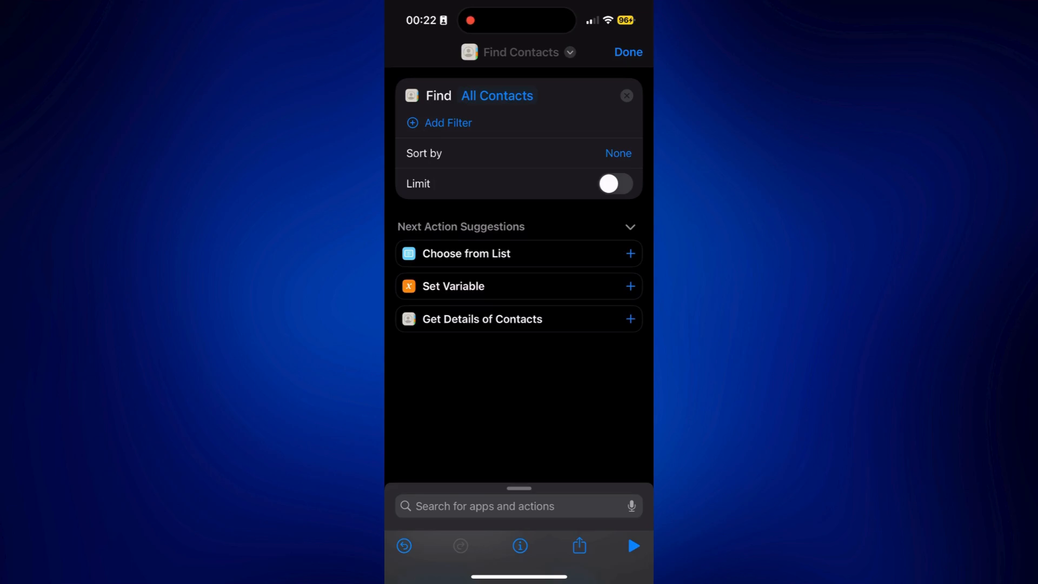
pyautogui.click(615, 152)
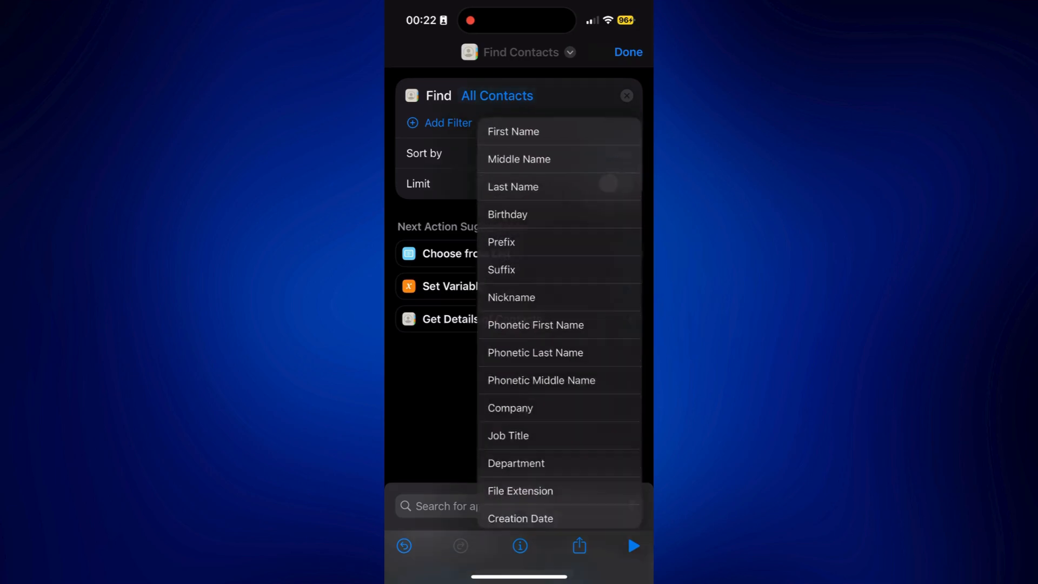
pyautogui.scroll(-3)
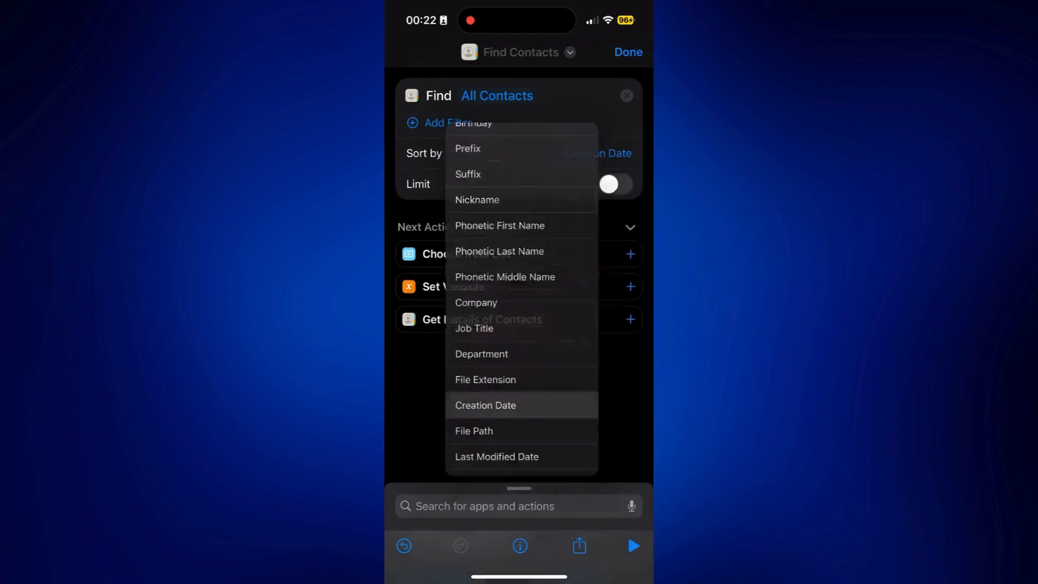
pyautogui.click(486, 404)
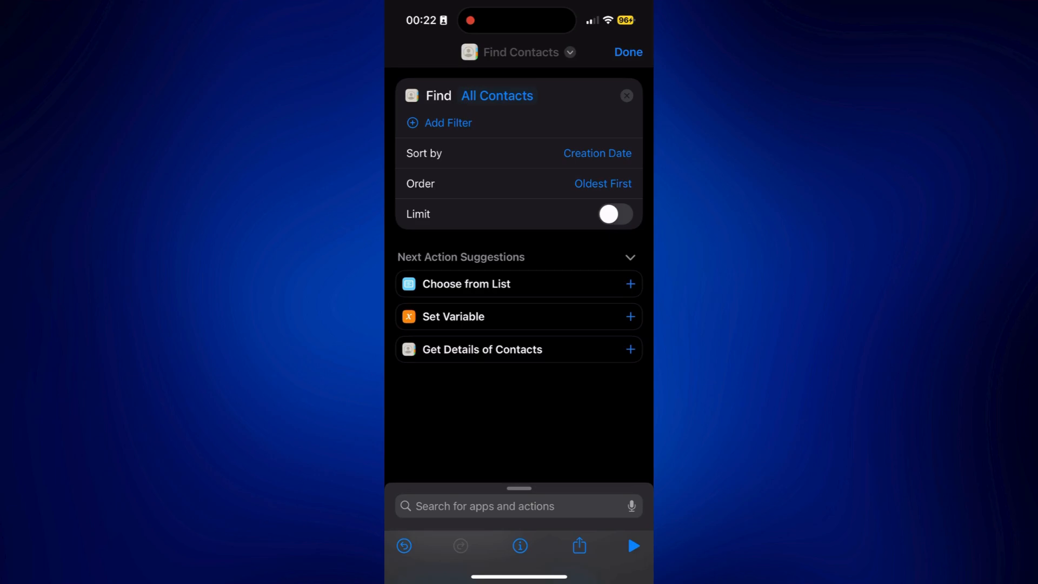
pyautogui.click(602, 184)
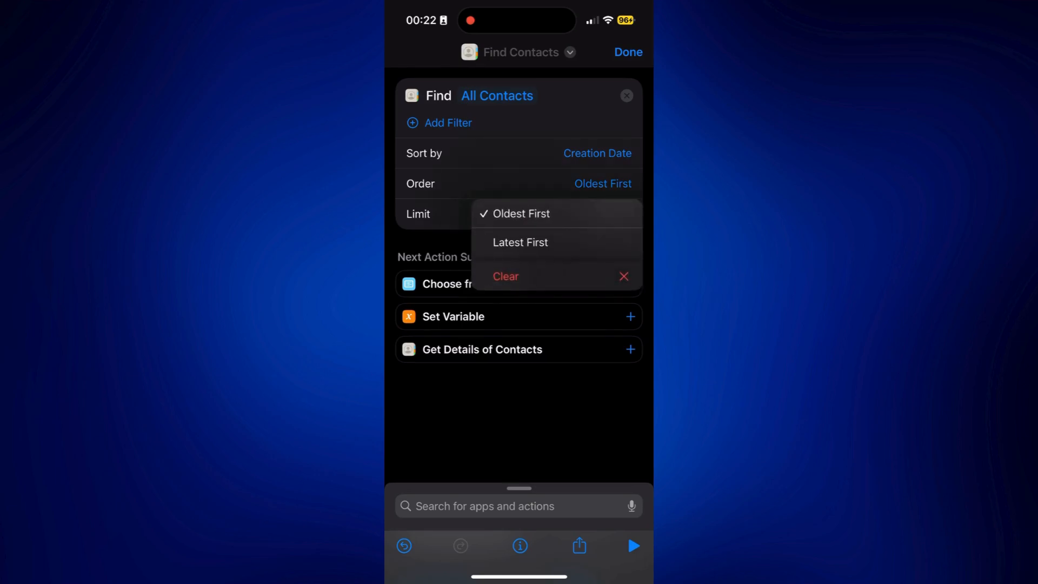
pyautogui.click(520, 242)
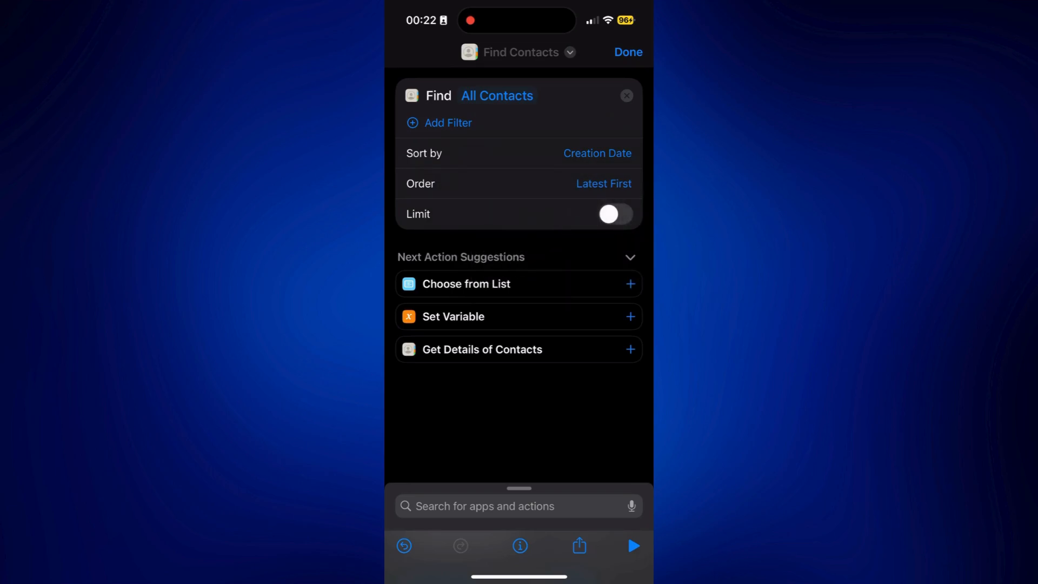
pyautogui.click(614, 214)
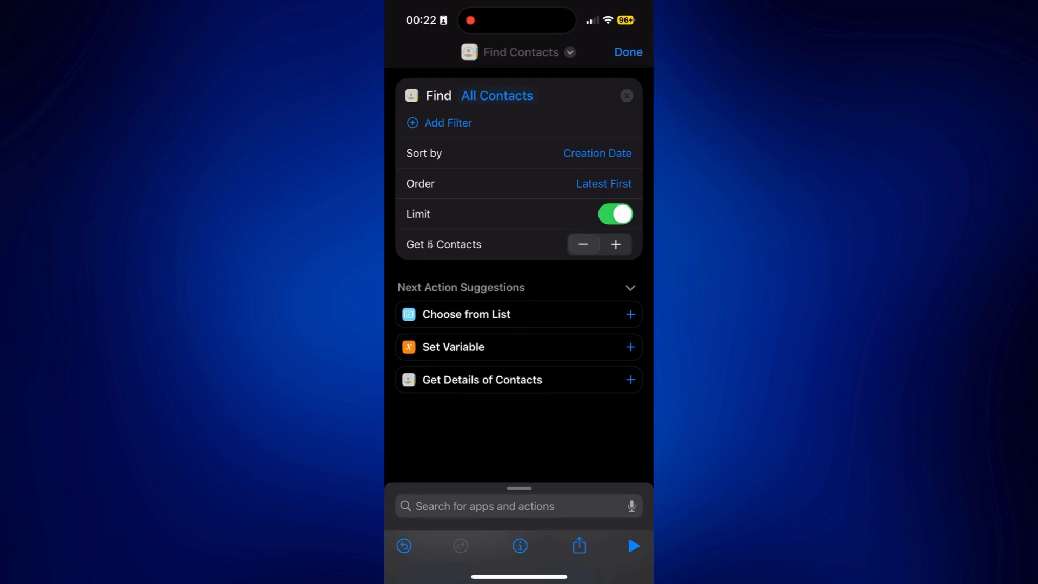
# Step: Lower the Find Contacts limit so it gets 3 contacts
pyautogui.click(583, 245)
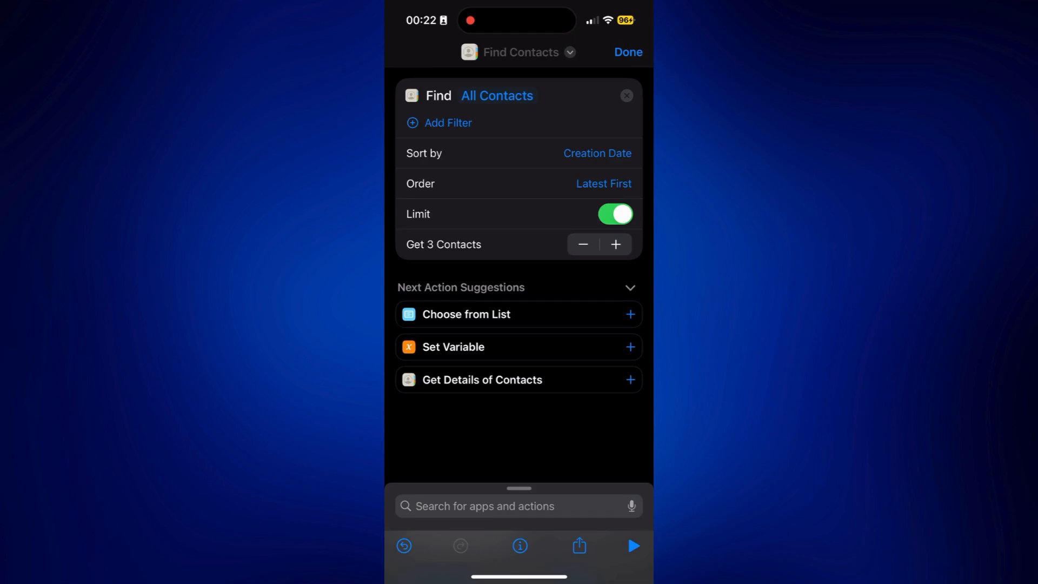
# Step: Add a Show Result action for the found contacts and run the shortcut
pyautogui.click(518, 506)
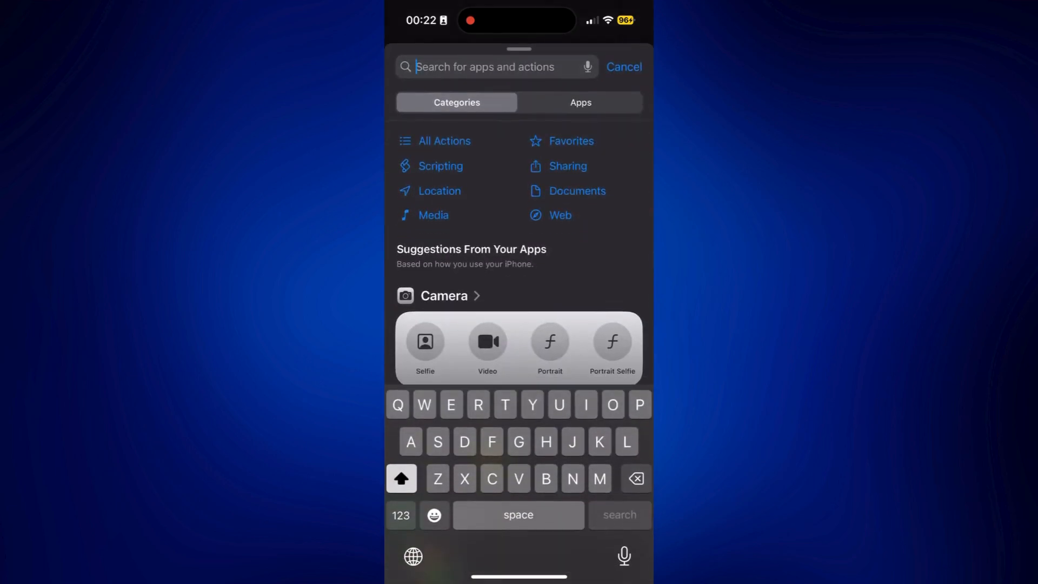
pyautogui.write('Show')
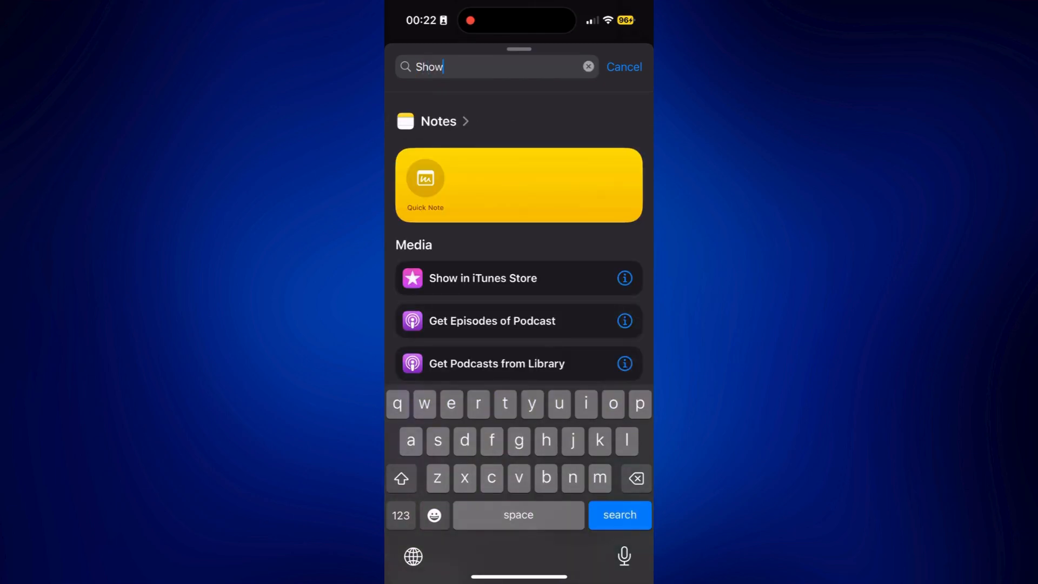
pyautogui.write('r')
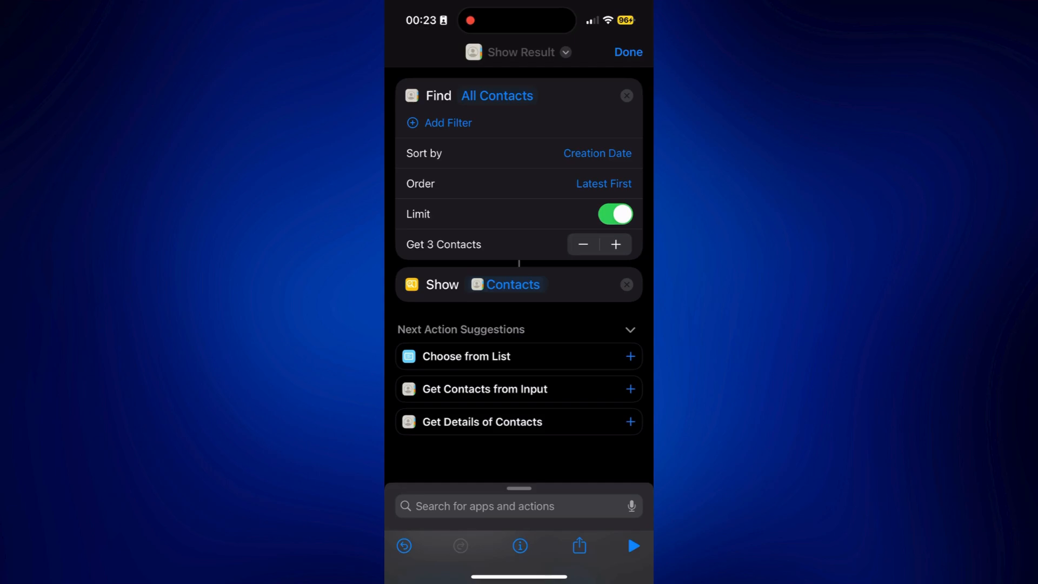
pyautogui.click(633, 545)
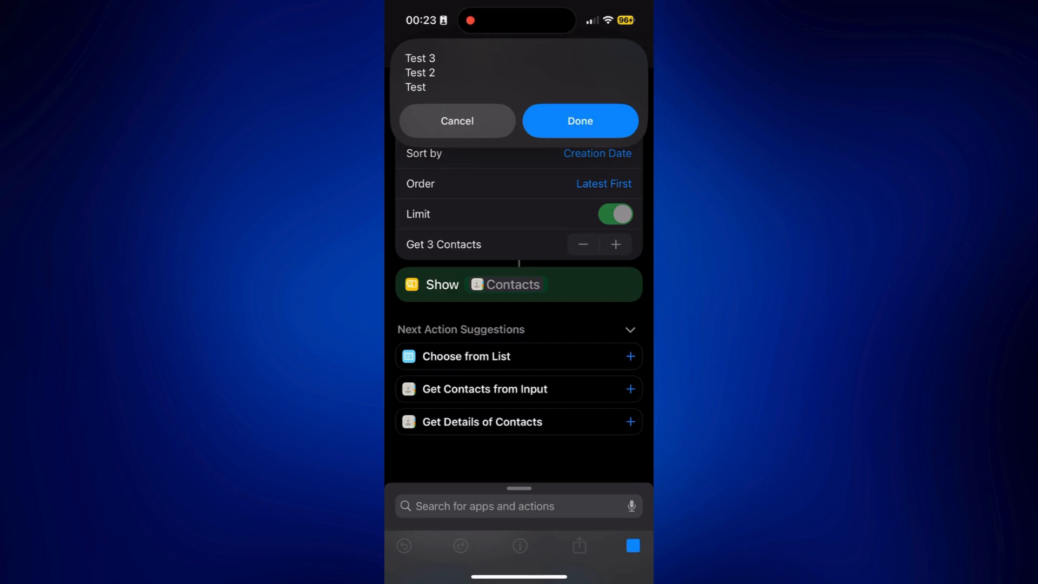
# Step: Dismiss the result popup and view the result as a list: Test 3, Test 2, Test
pyautogui.click(579, 120)
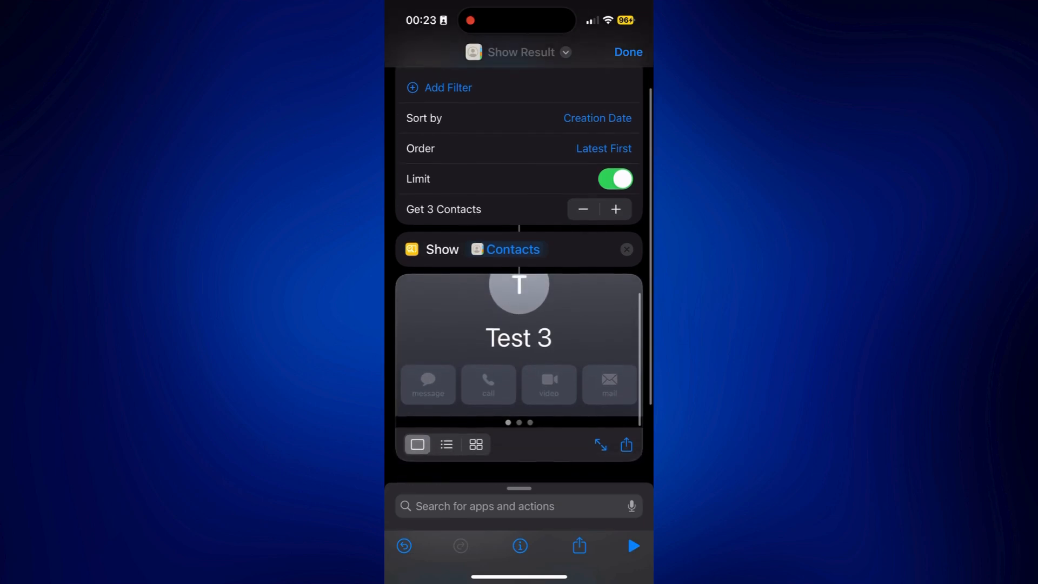
pyautogui.scroll(-3)
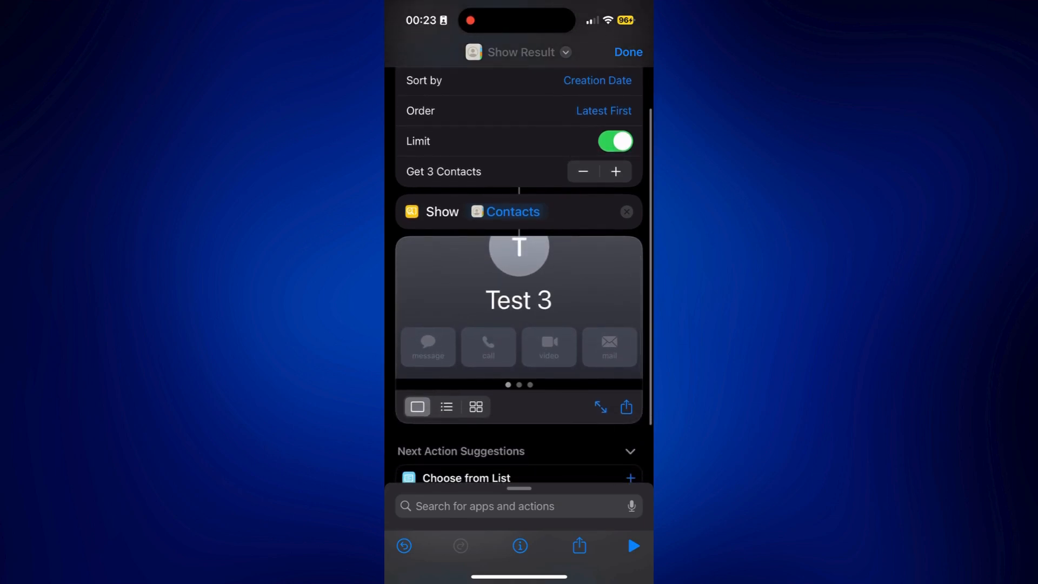
pyautogui.click(447, 406)
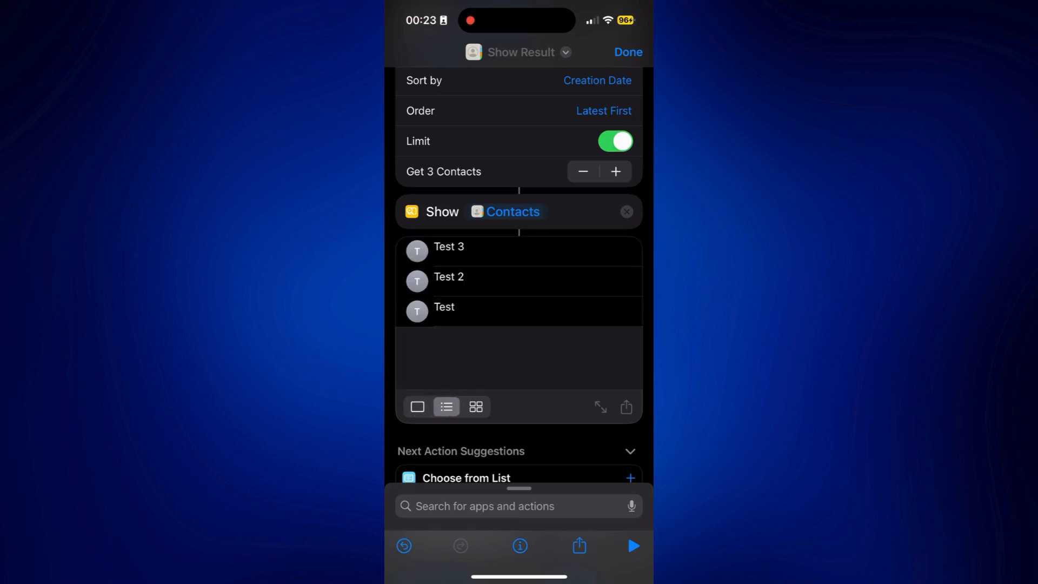